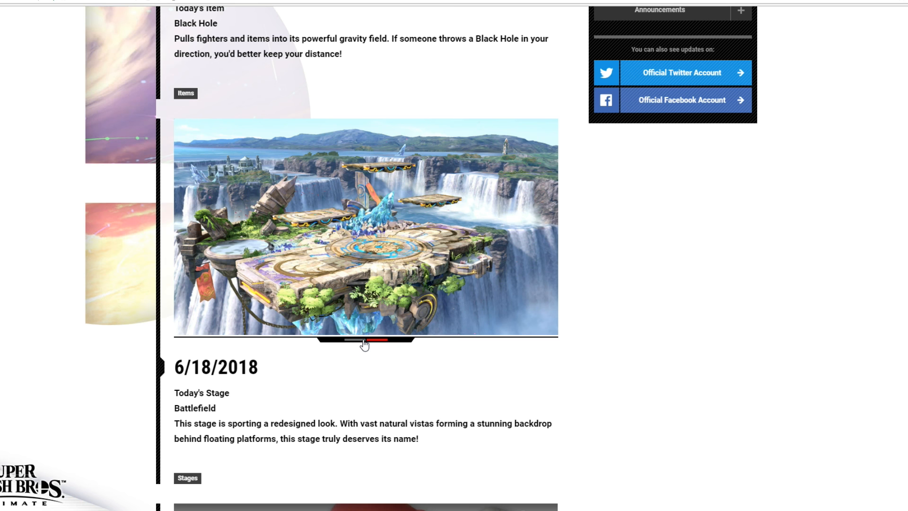
Step: Scroll to the 6/18/2018 posts and advance the Battlefield image carousel to a new slide
{"action": "left_click", "coordinate": [365, 341]}
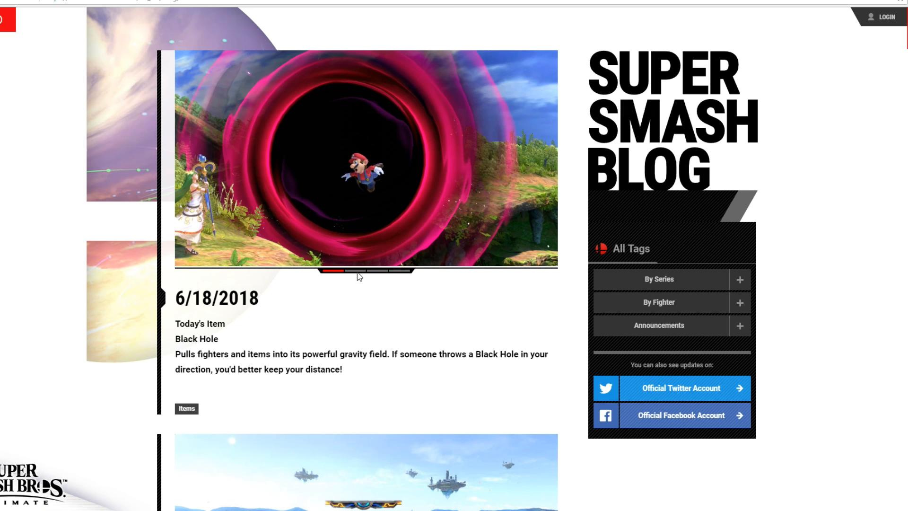
Step: Advance the Black Hole post's carousel to its fourth image showing Fox near the black hole
{"action": "left_click", "coordinate": [355, 271]}
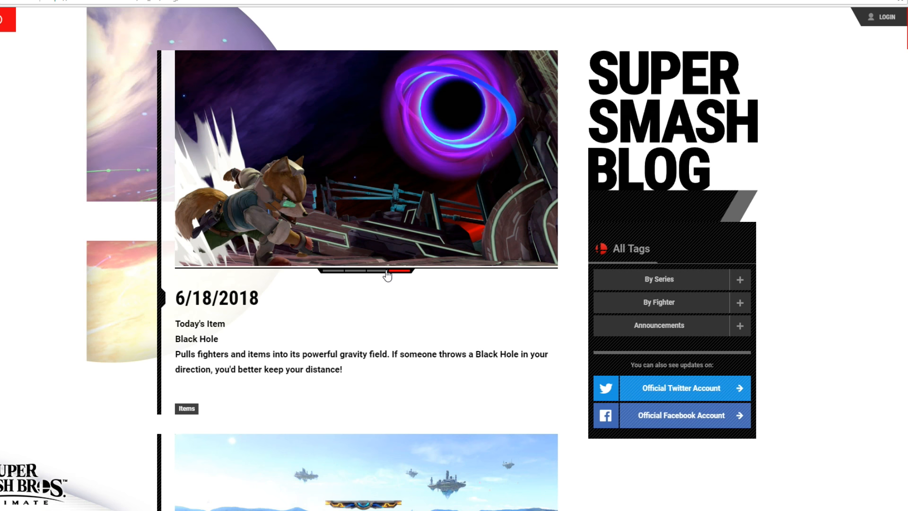
{"action": "left_click", "coordinate": [397, 271]}
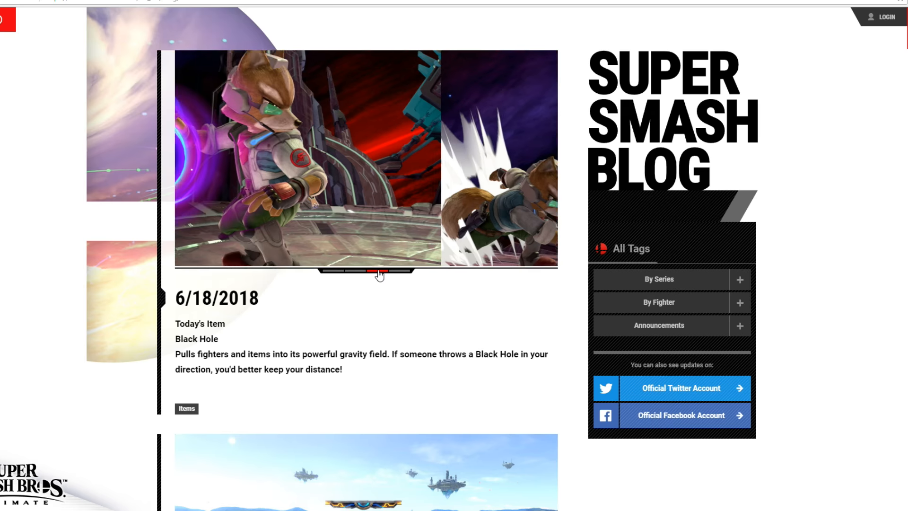
{"action": "left_click", "coordinate": [394, 272]}
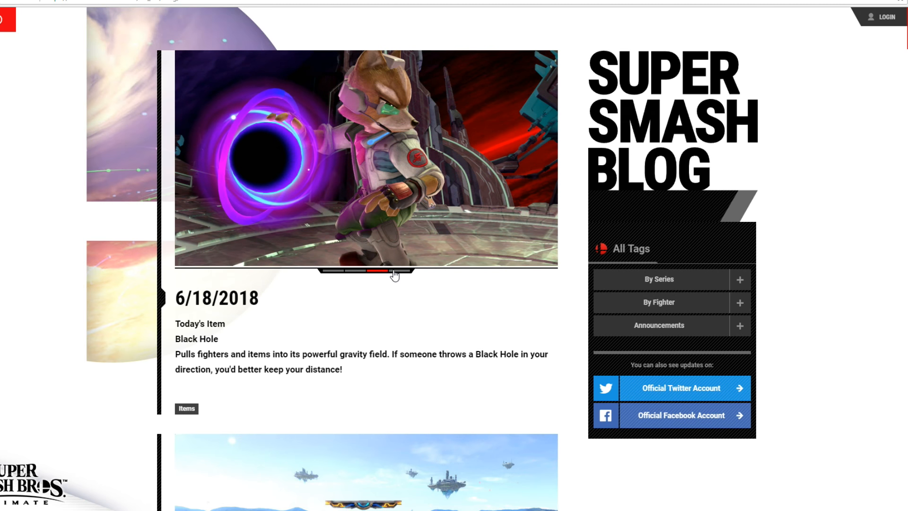
{"action": "left_click", "coordinate": [393, 273]}
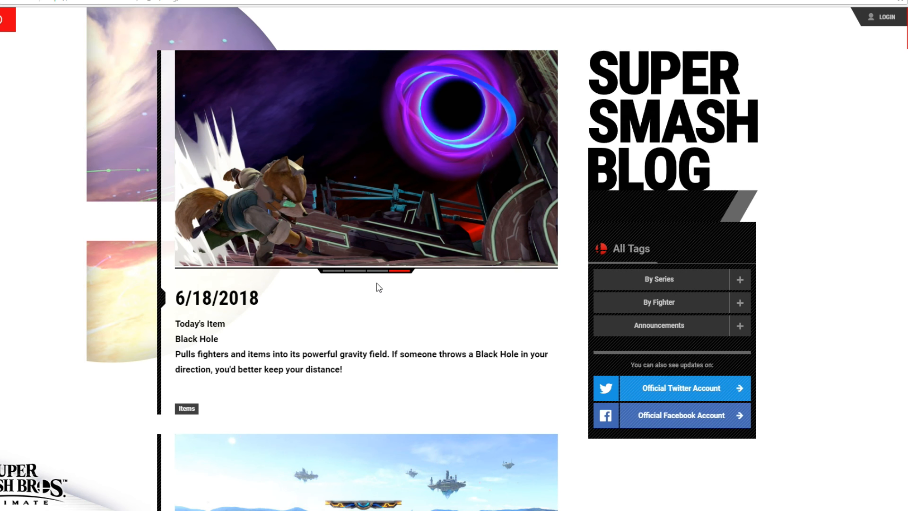